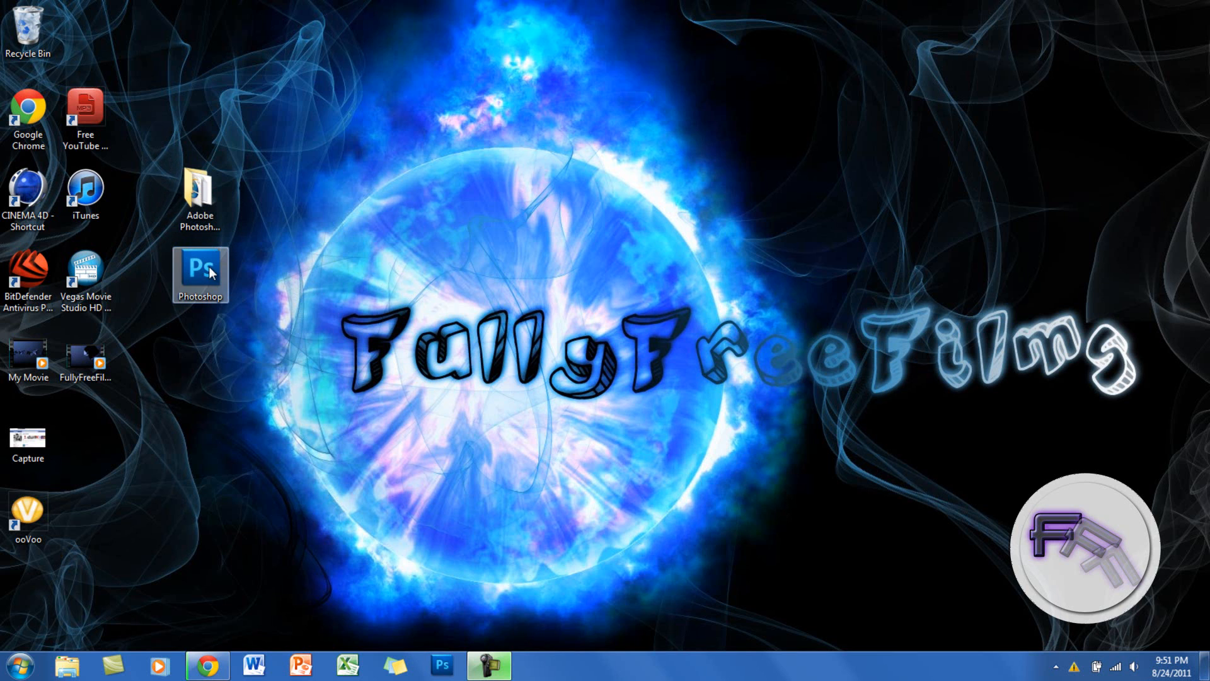
# After the aif_core.dll error, move the icon into Adobe Photoshop CS5 and select Photoshop.exe.
pyautogui.doubleClick(200, 275)
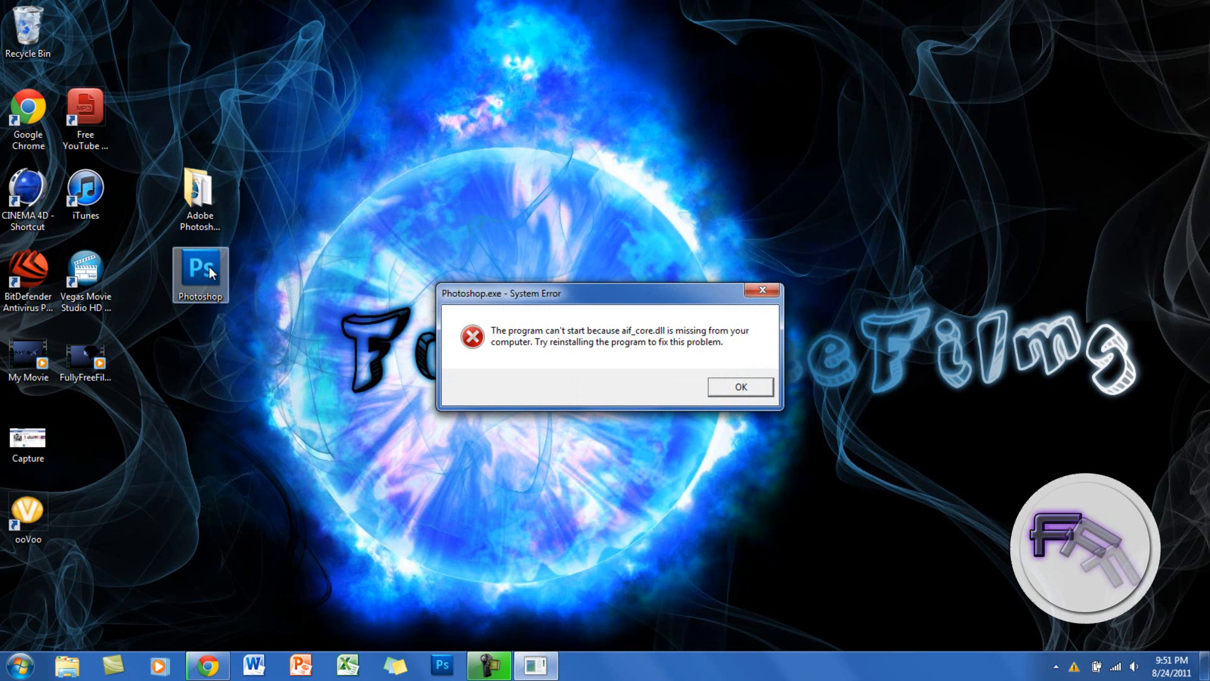
pyautogui.click(738, 387)
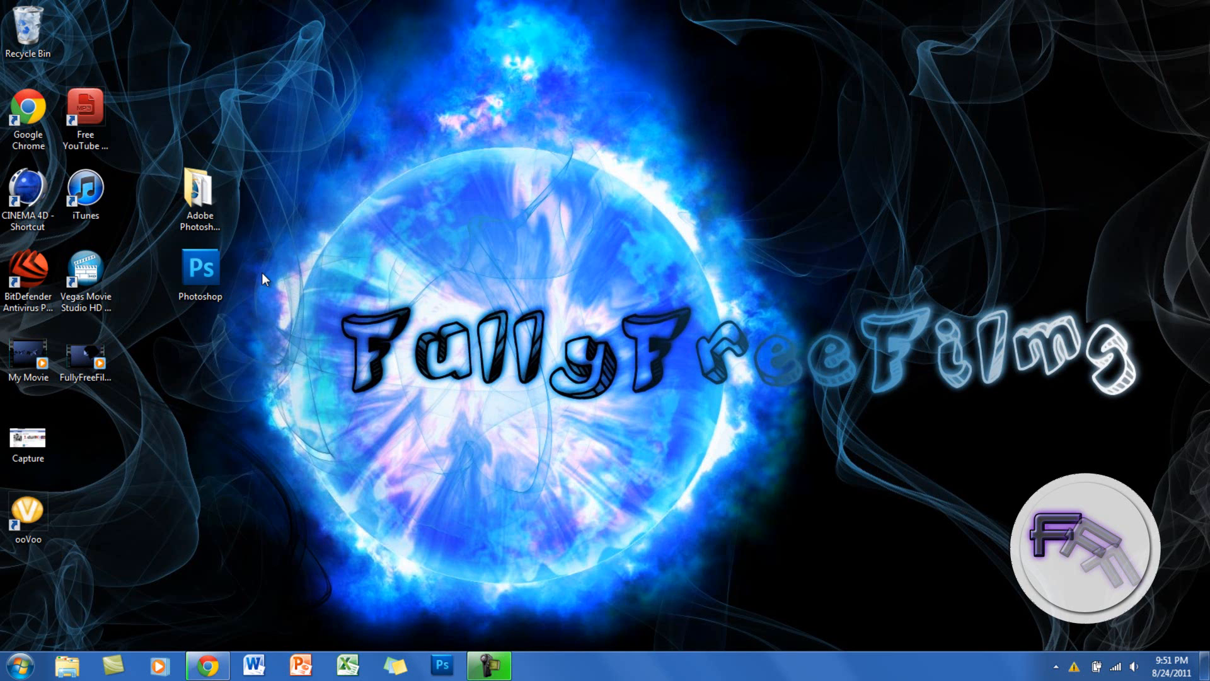
pyautogui.click(200, 274)
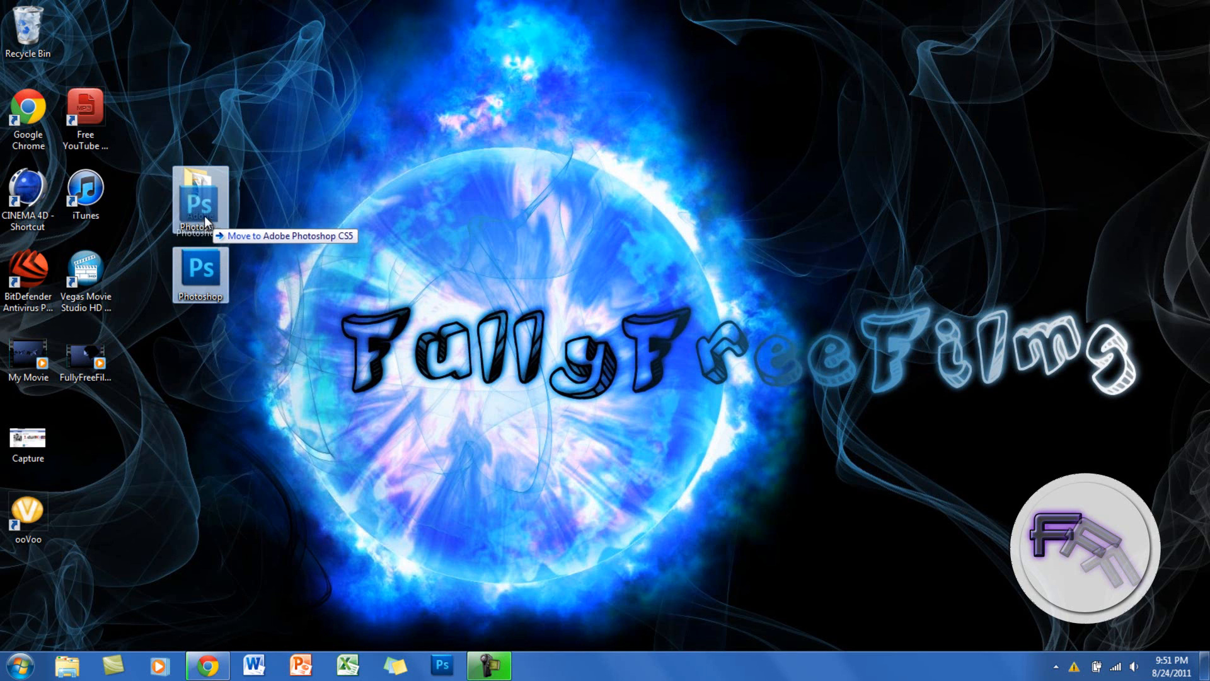
pyautogui.moveTo(199, 275); pyautogui.dragTo(199, 199)
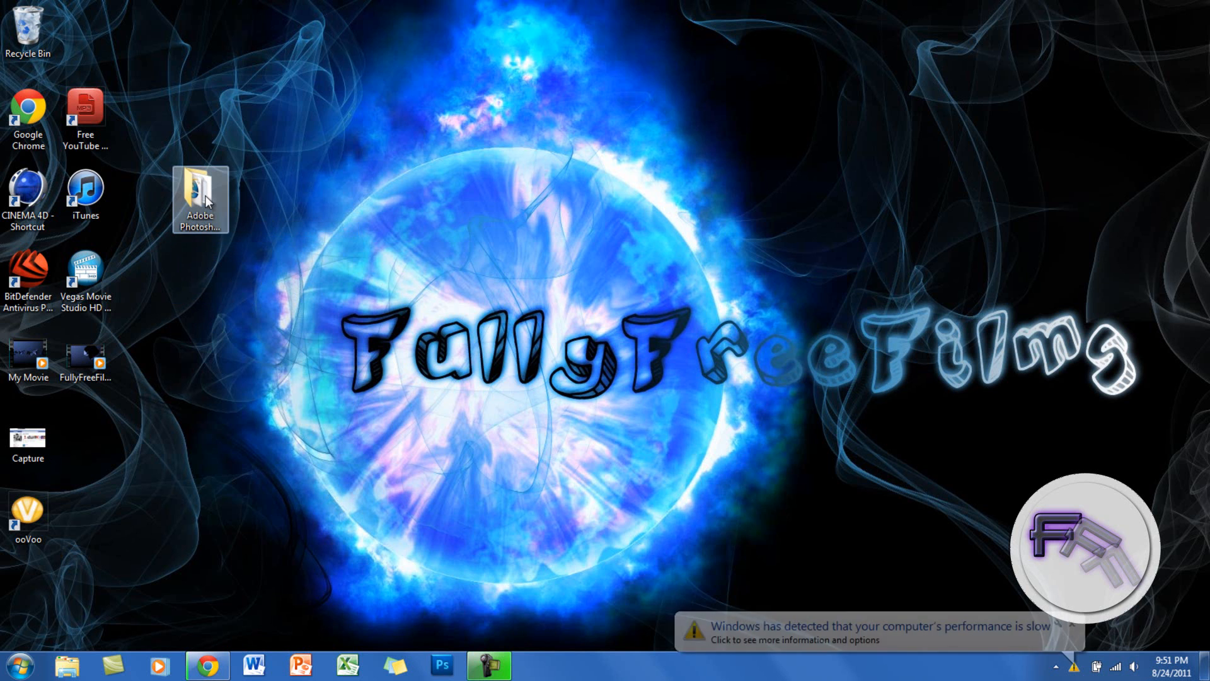
pyautogui.doubleClick(199, 199)
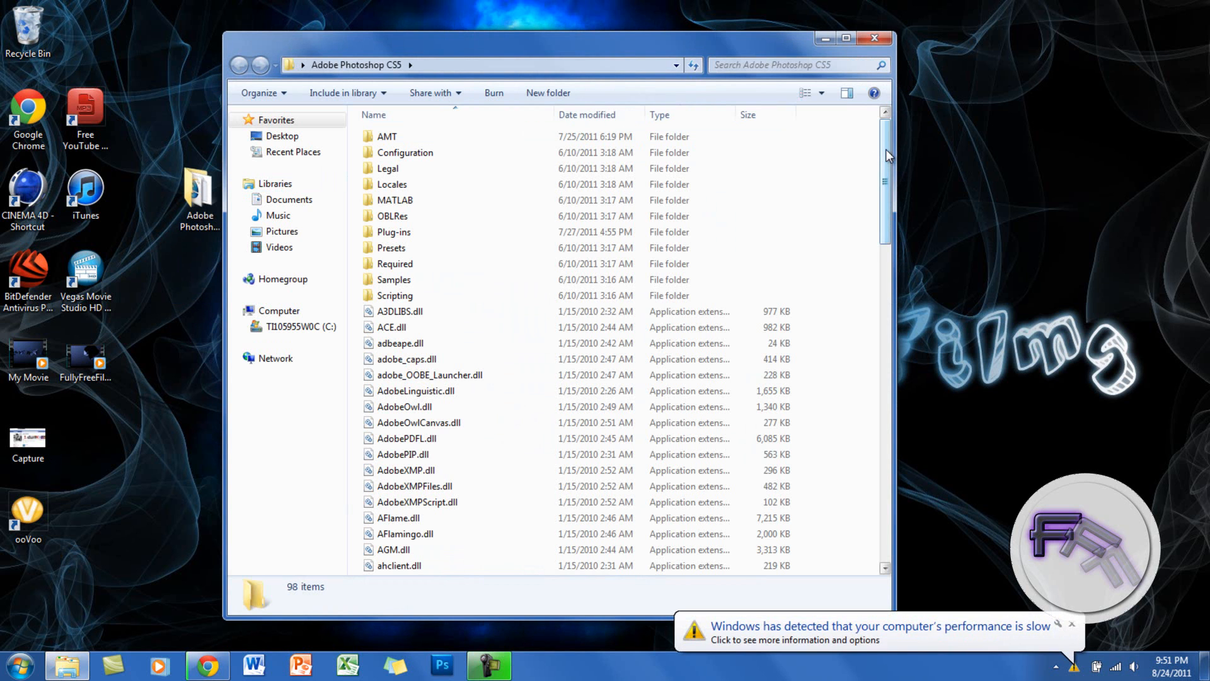
pyautogui.scroll(-3)
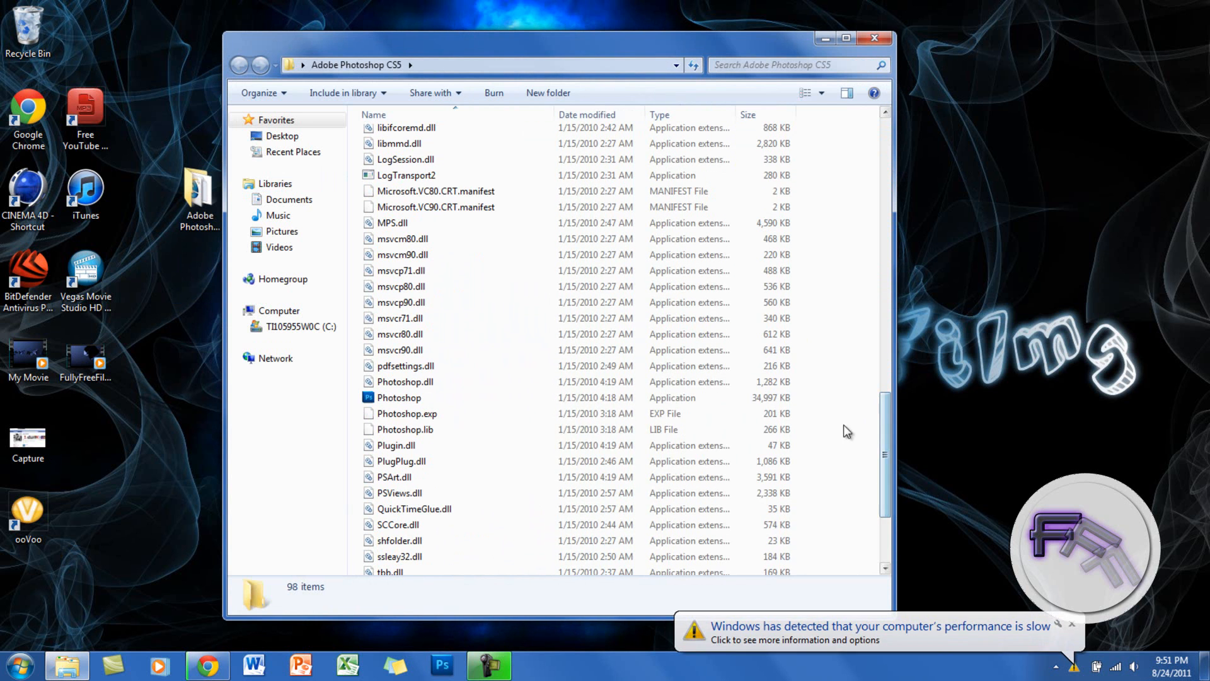
pyautogui.click(399, 398)
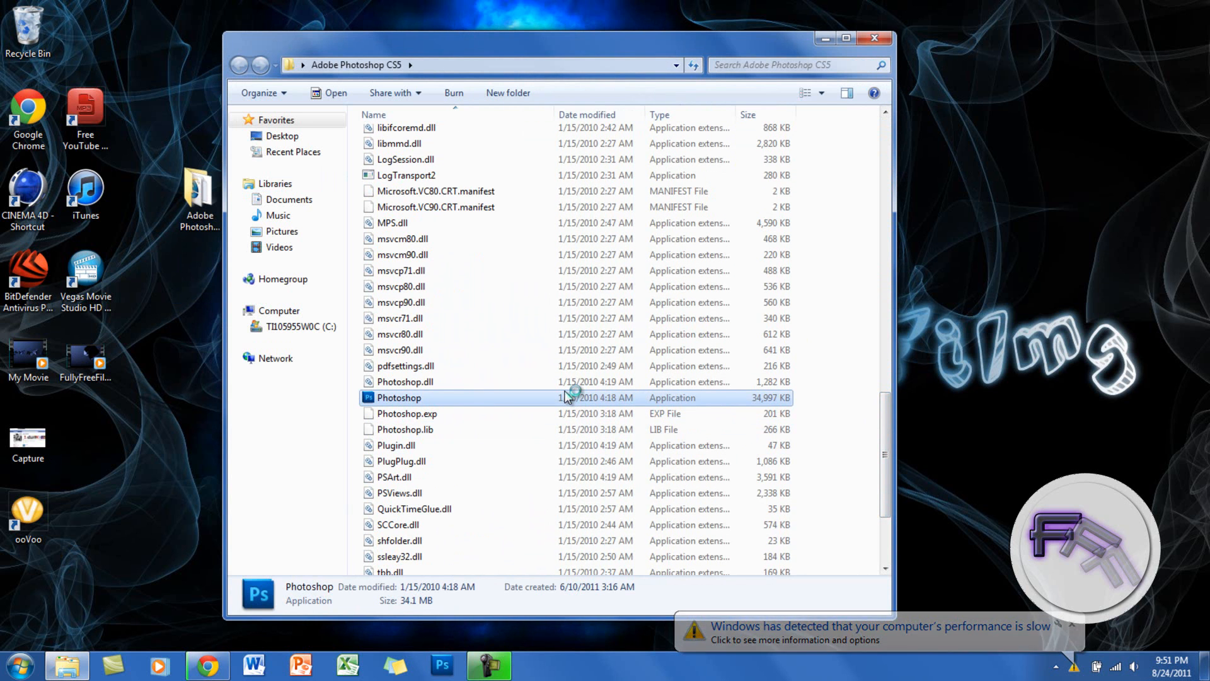
# Launch Photoshop from its folder, create a blank 640×480 document, then close Photoshop.
pyautogui.doubleClick(399, 397)
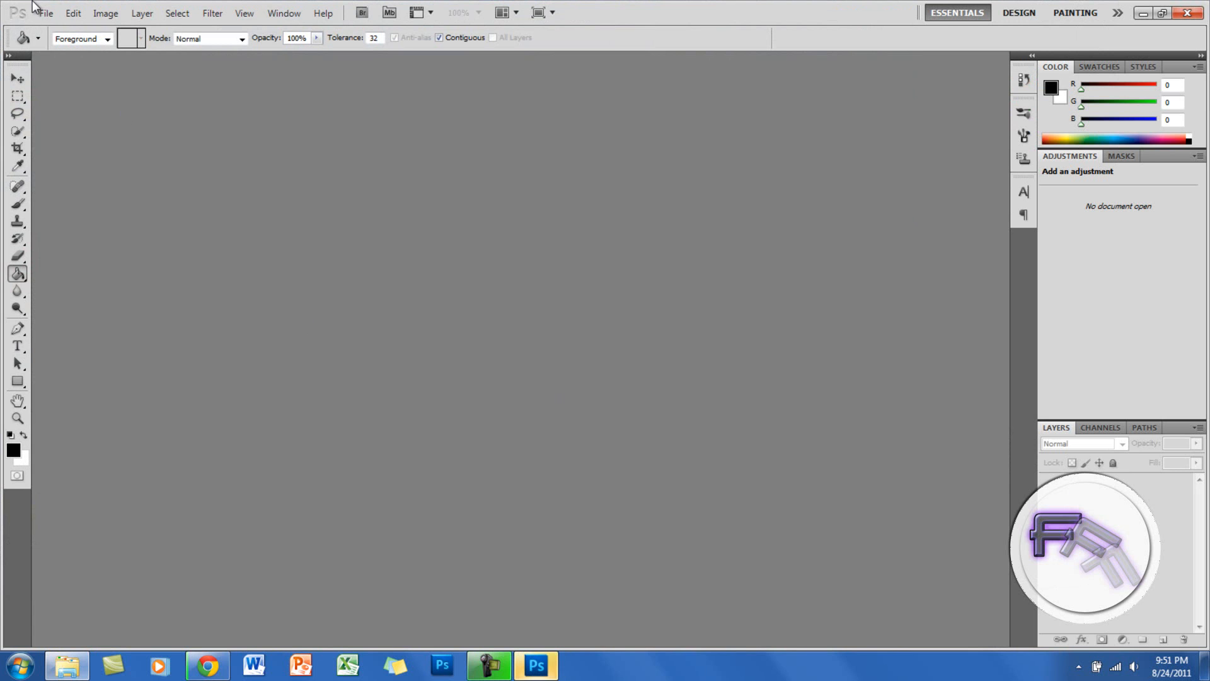
pyautogui.click(45, 13)
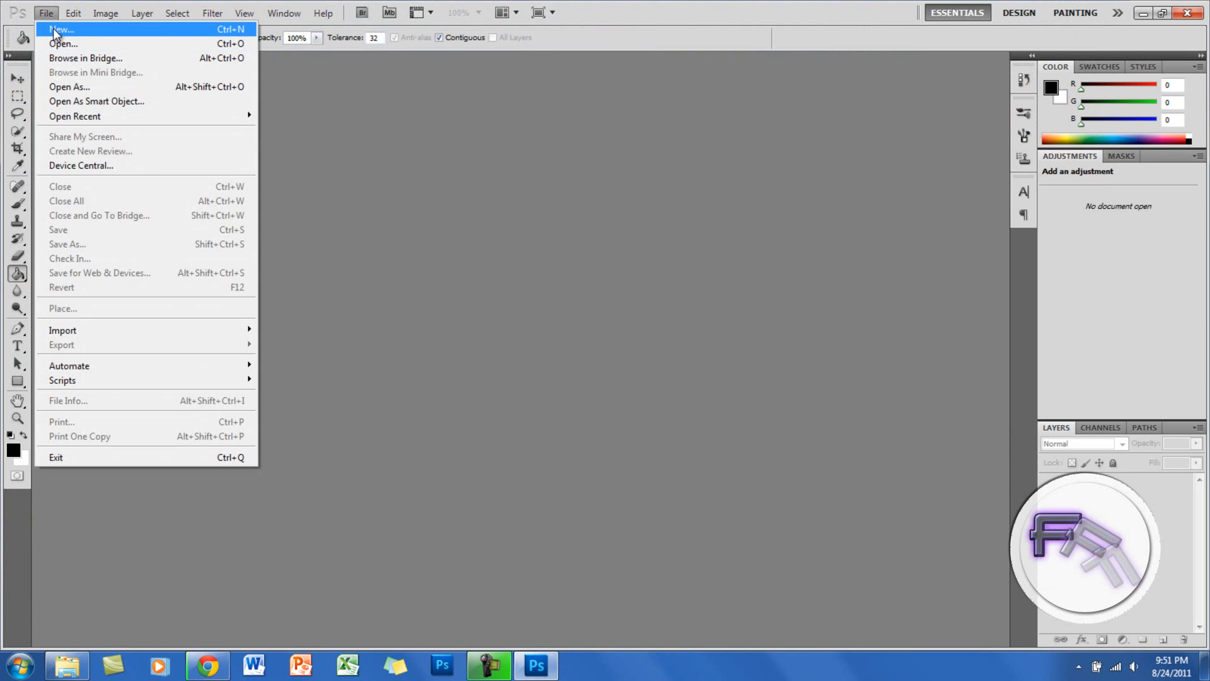
pyautogui.click(59, 30)
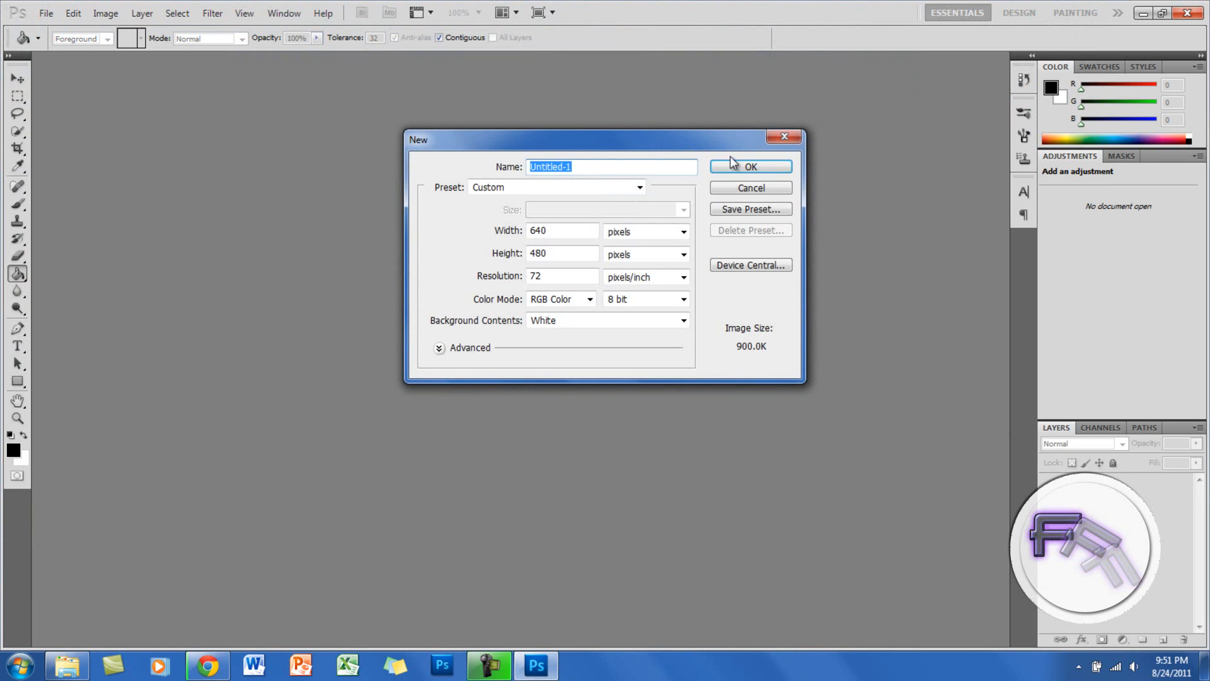
pyautogui.click(750, 166)
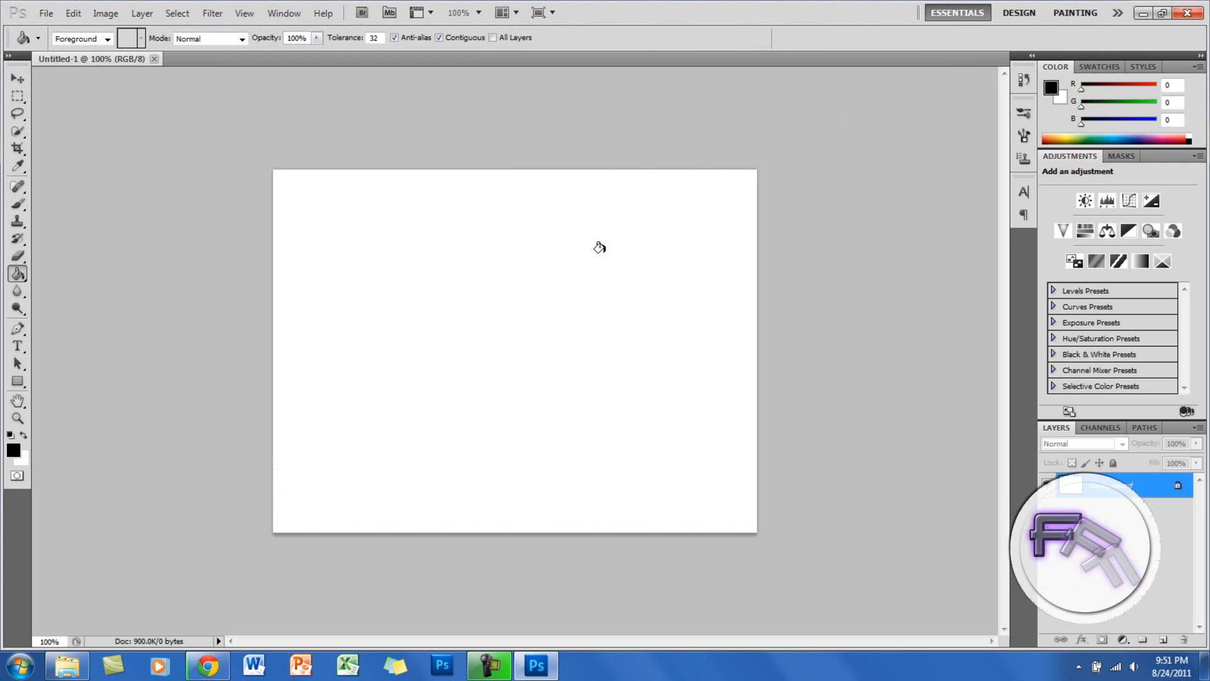
pyautogui.click(601, 247)
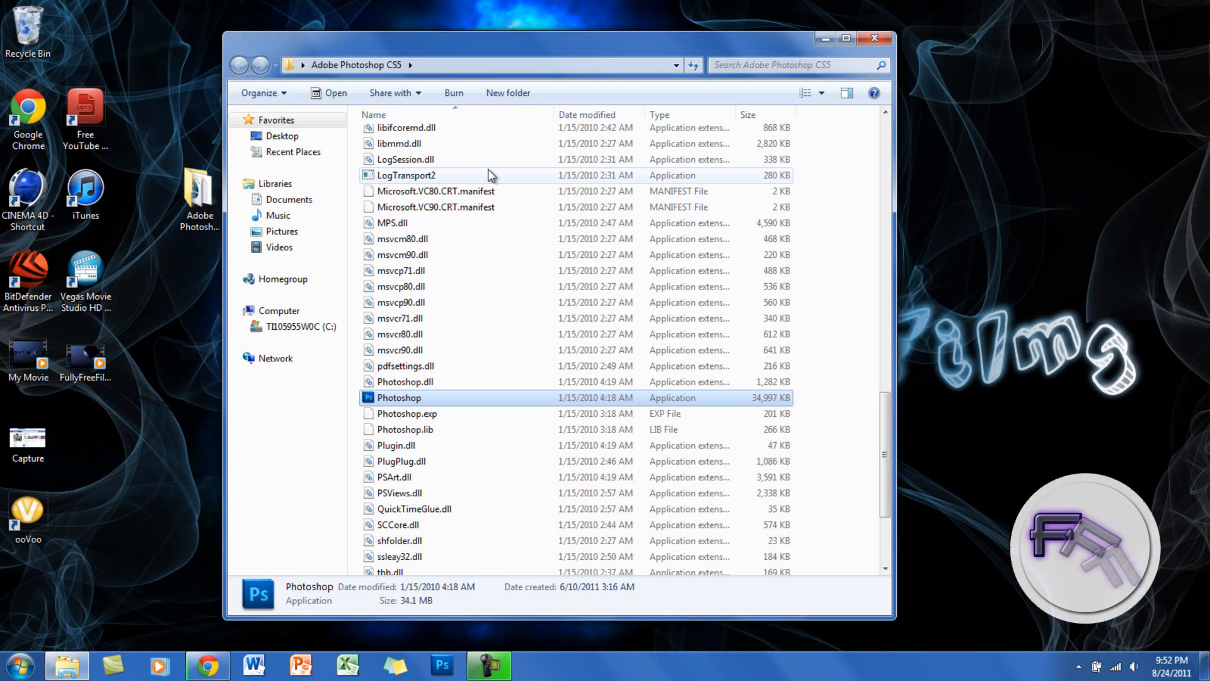
pyautogui.moveTo(394, 366)
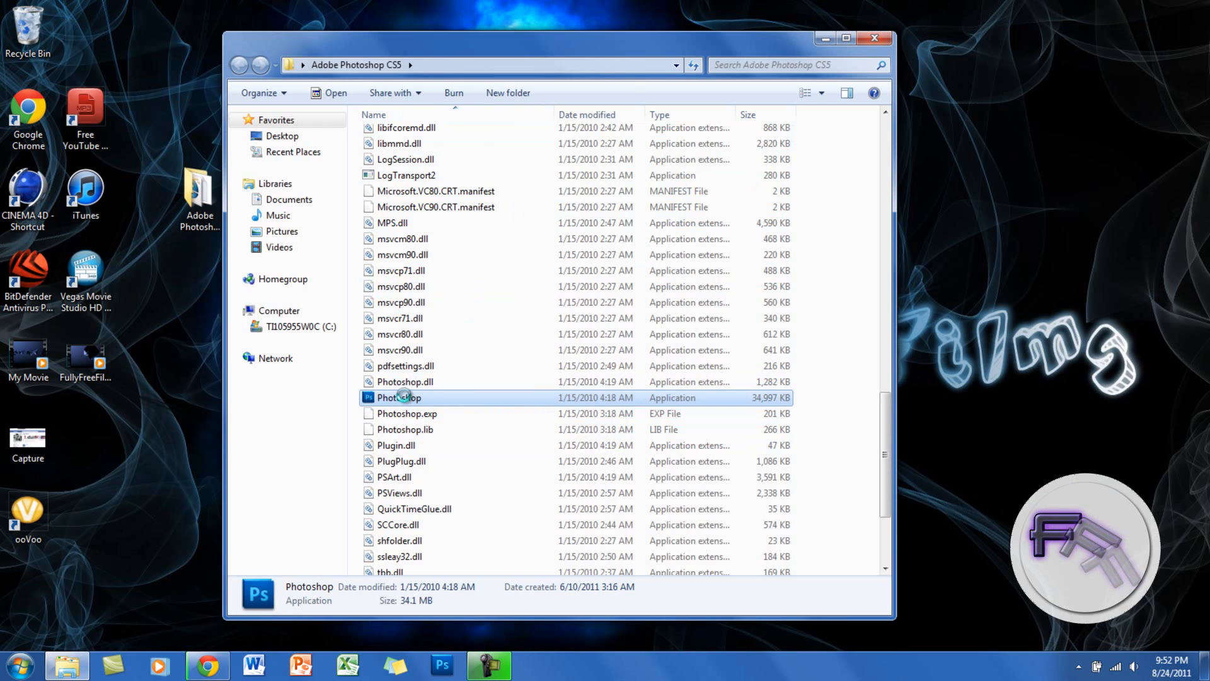
# Make a desktop shortcut from the Photoshop application file's right-click menu.
pyautogui.rightClick(398, 397)
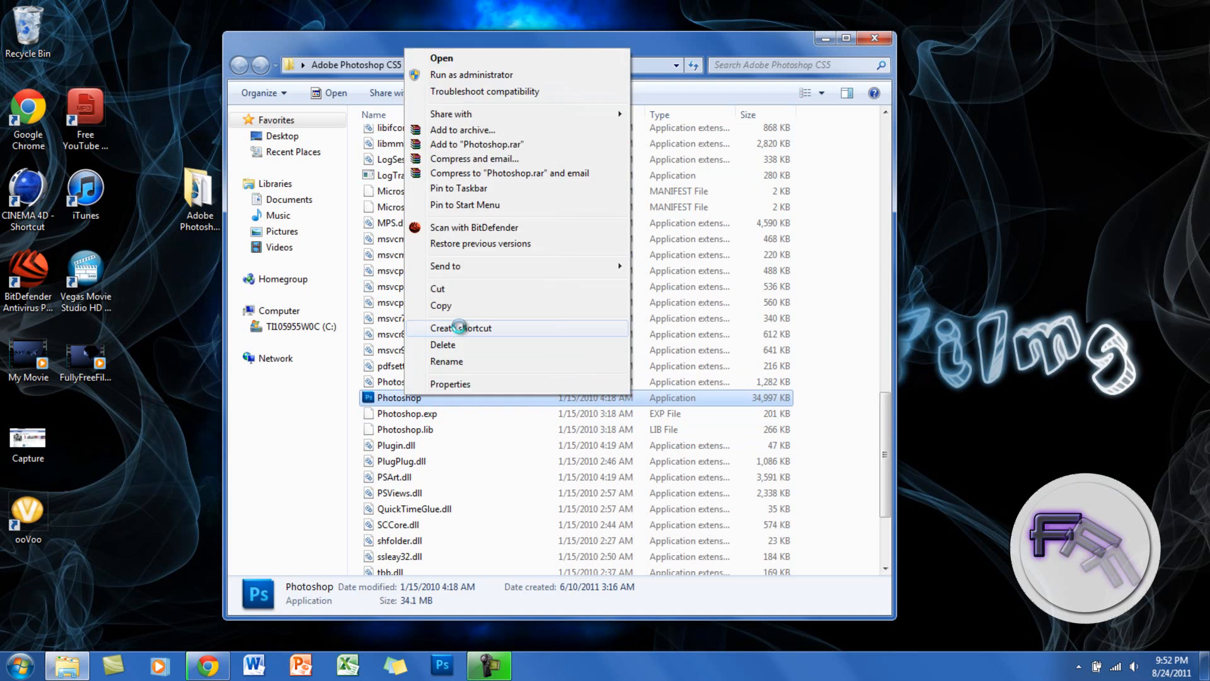
pyautogui.click(460, 328)
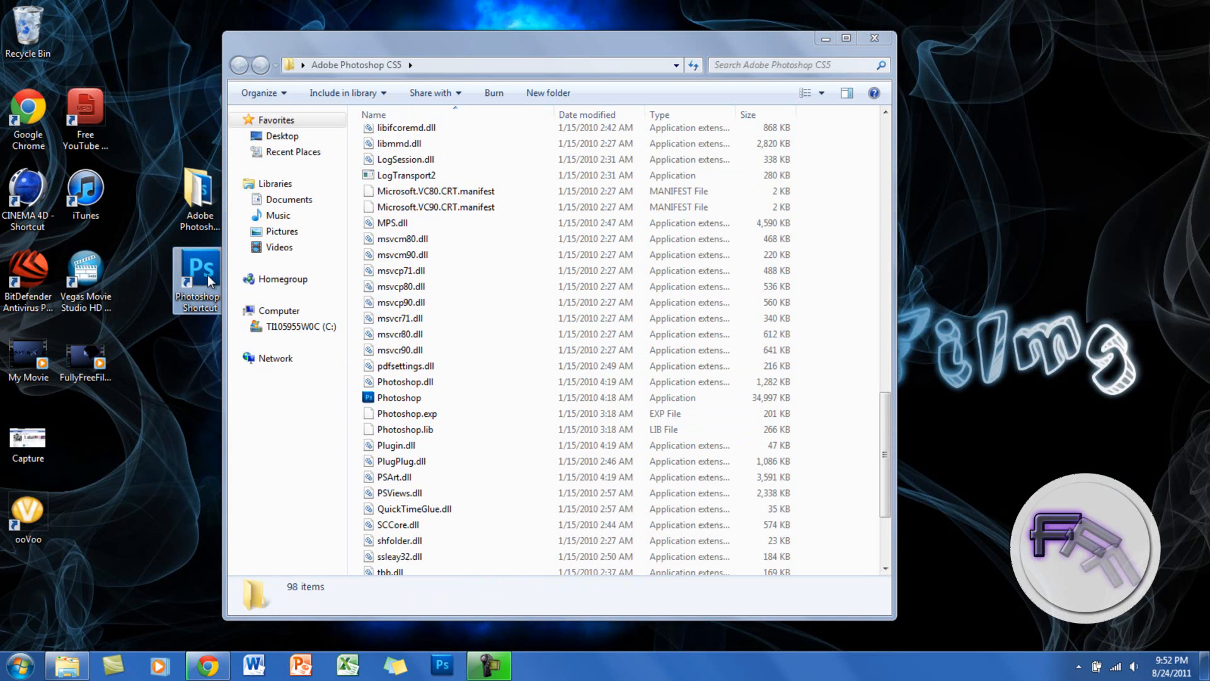
# Open Photoshop CS5 from the new Photoshop Shortcut icon, reaching the empty workspace.
pyautogui.doubleClick(399, 397)
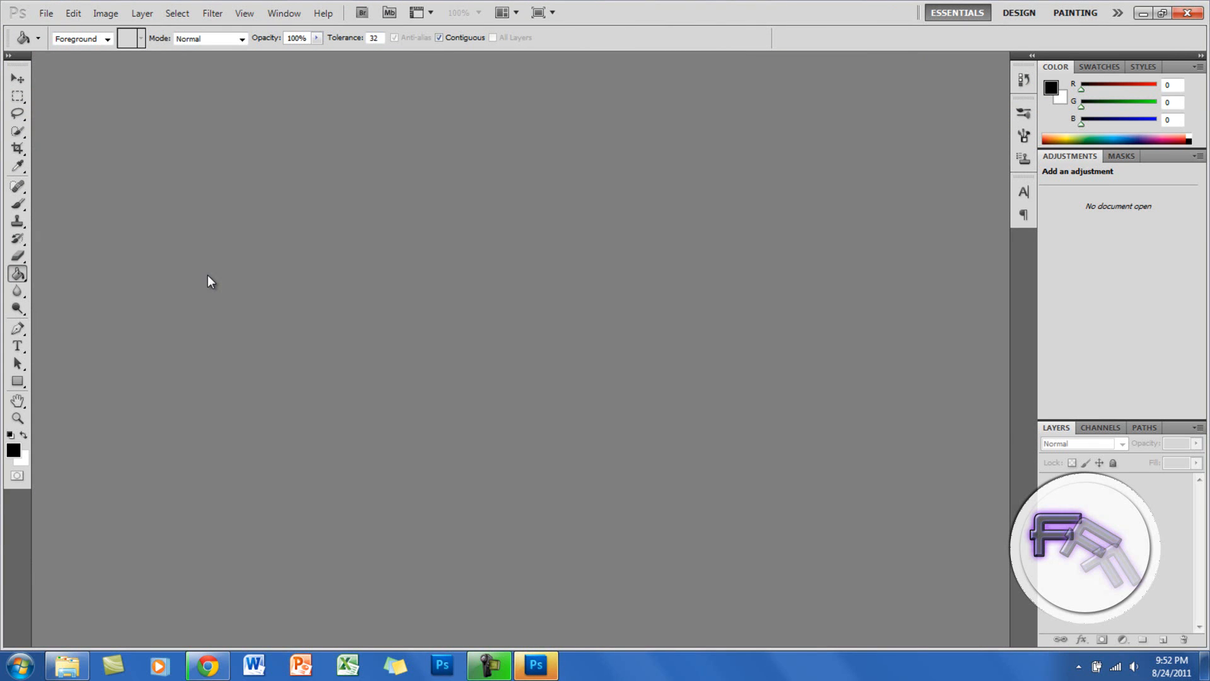
pyautogui.moveTo(56, 145)
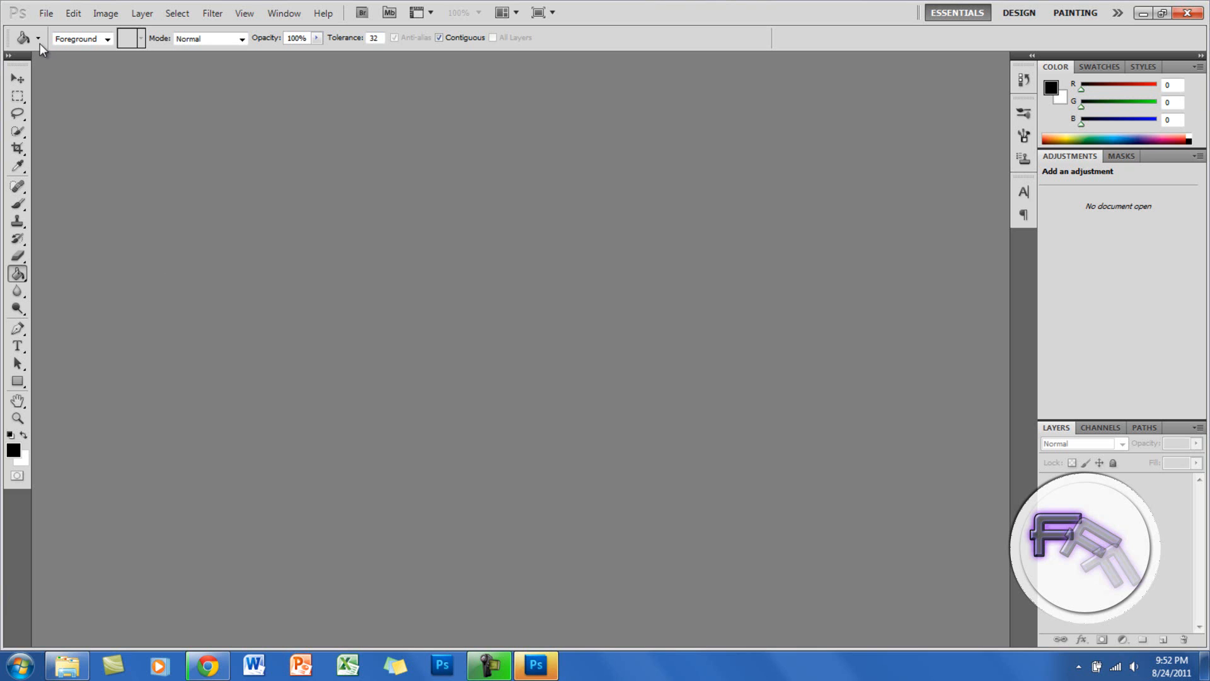
pyautogui.moveTo(46, 15)
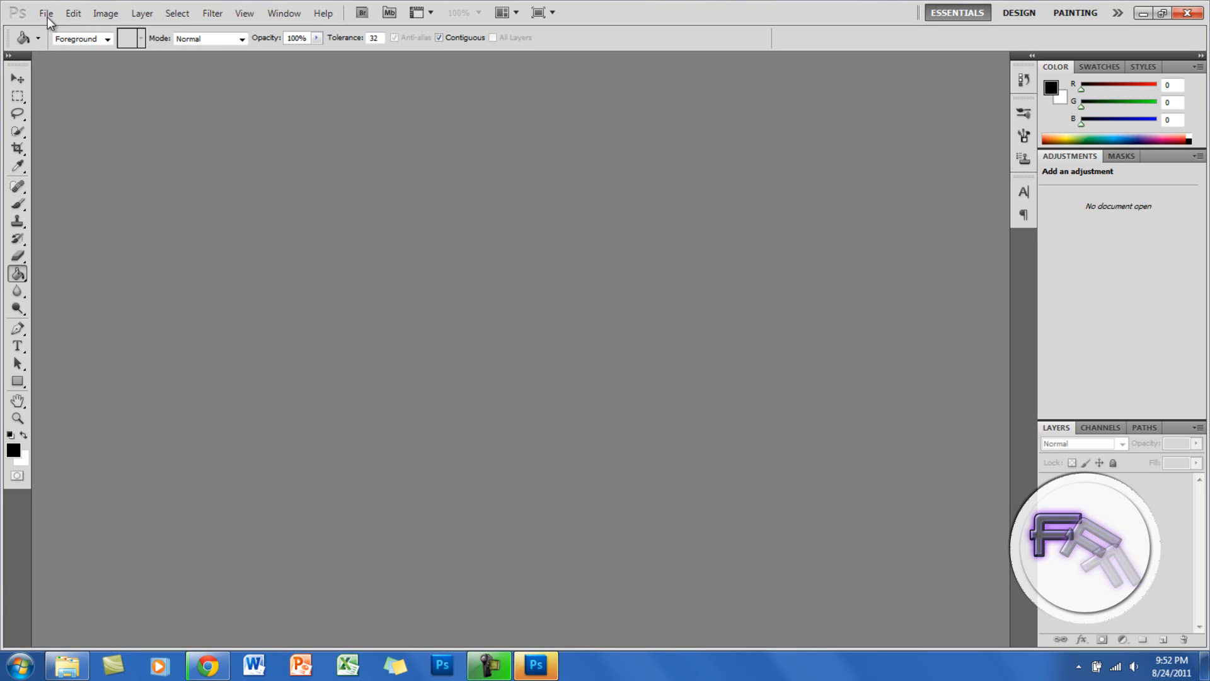